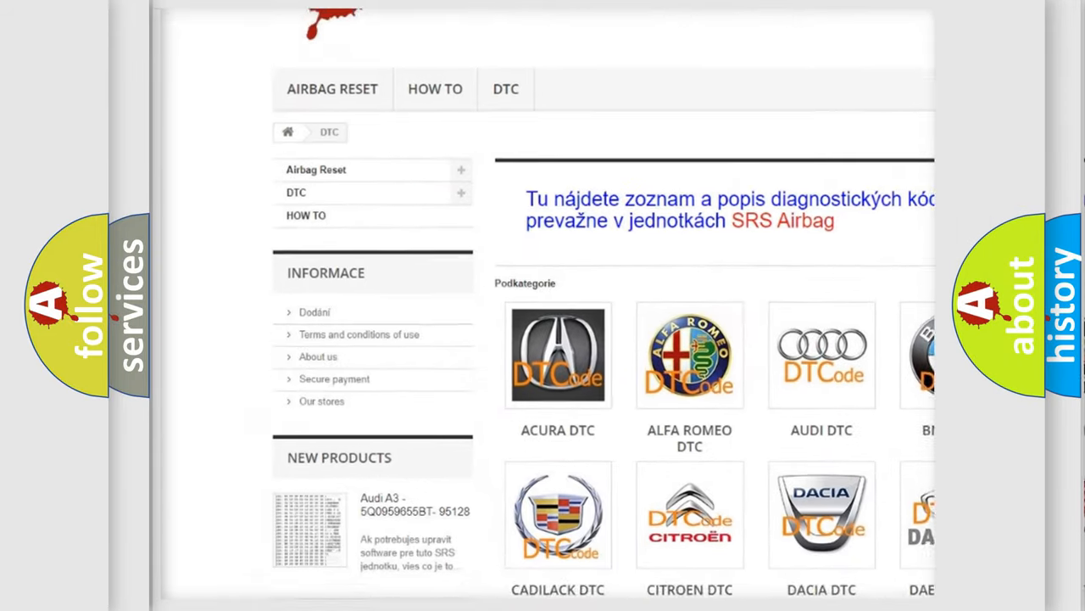
# Scroll down the airbagreset.sk DTC category page past the brand tiles to the Saturn P0060 code card
pyautogui.scroll(-3)
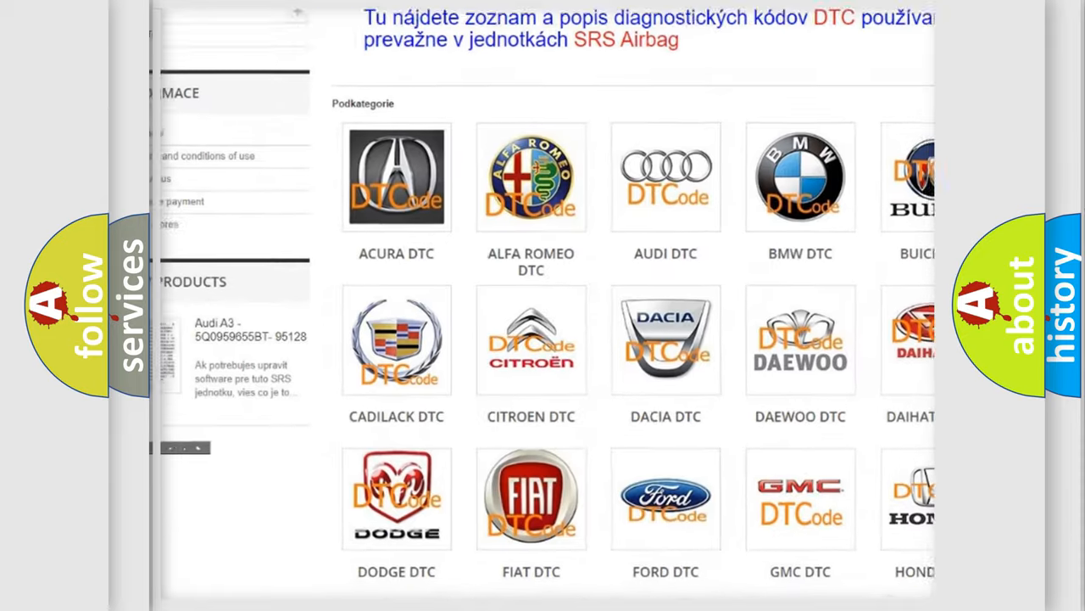
pyautogui.scroll(-3)
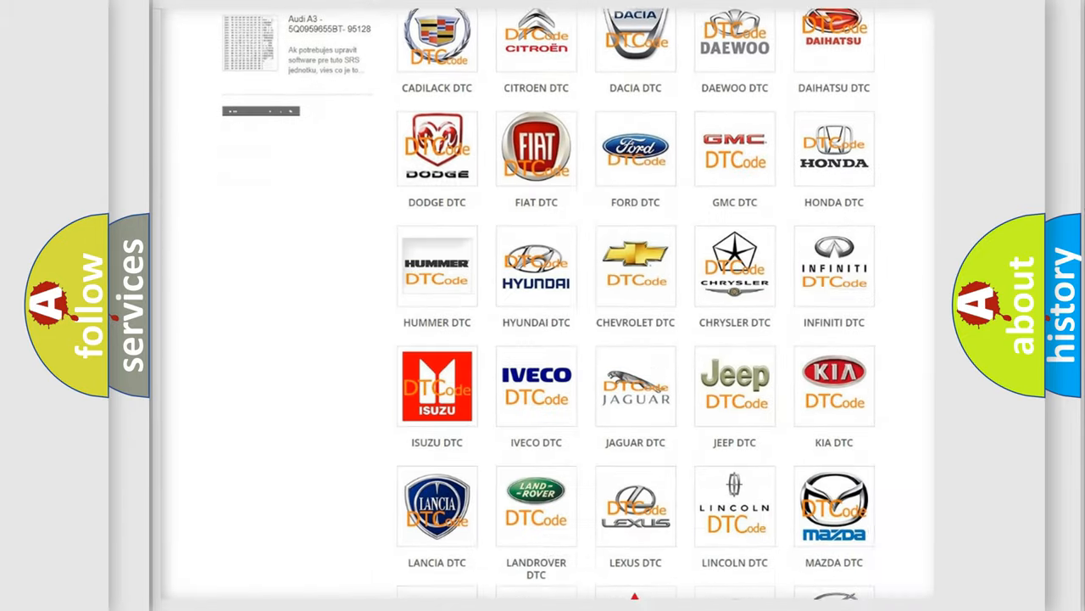
pyautogui.scroll(-3)
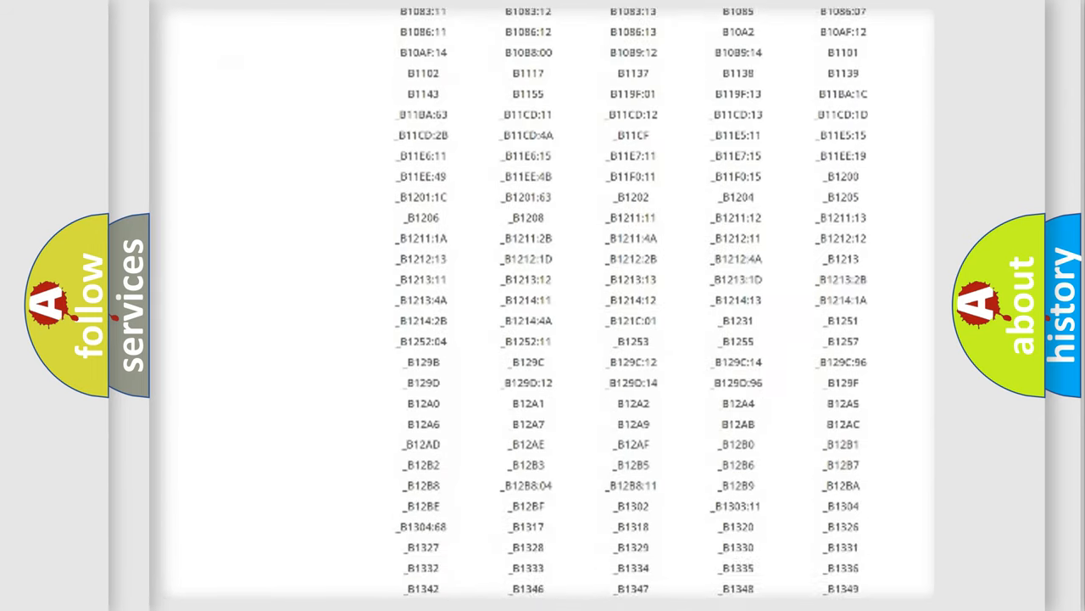
pyautogui.scroll(-3)
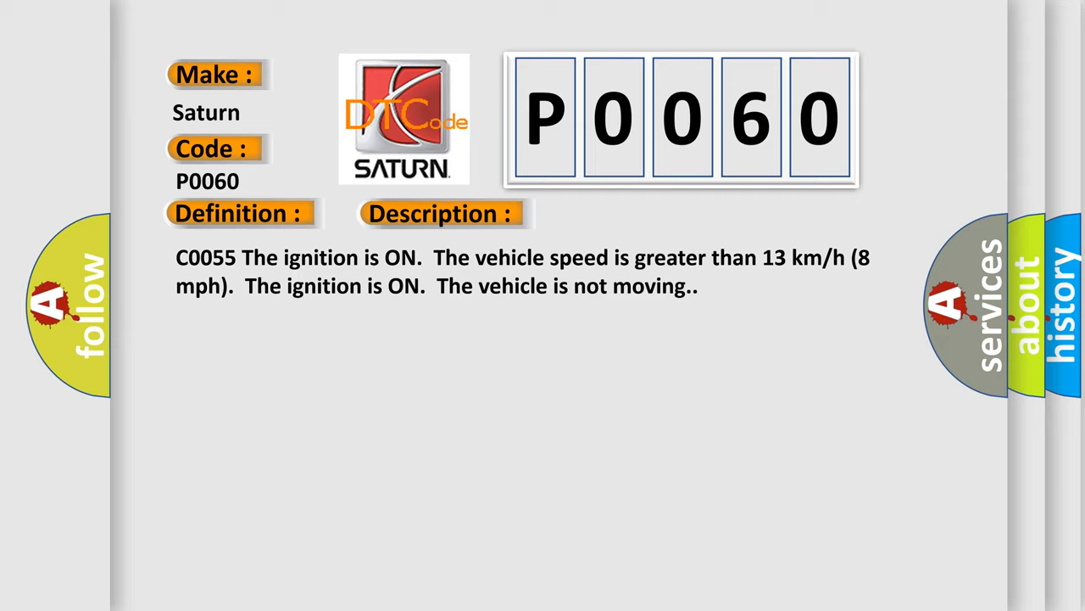
# Advance the P0060 slide to the Cause section citing intermittent-condition, connector and wiring repair procedures
pyautogui.click(624, 214)
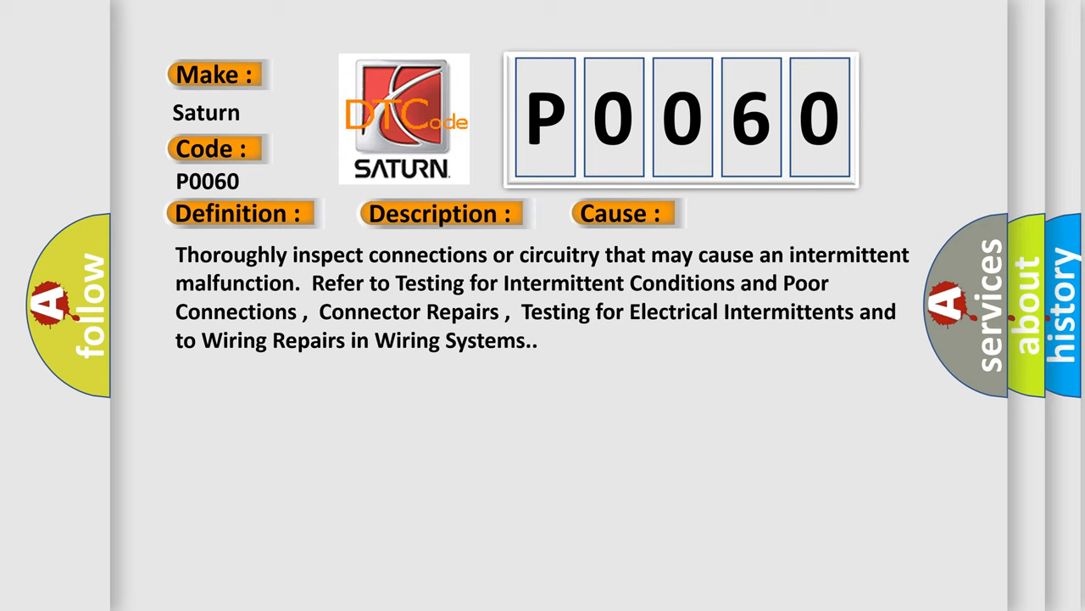